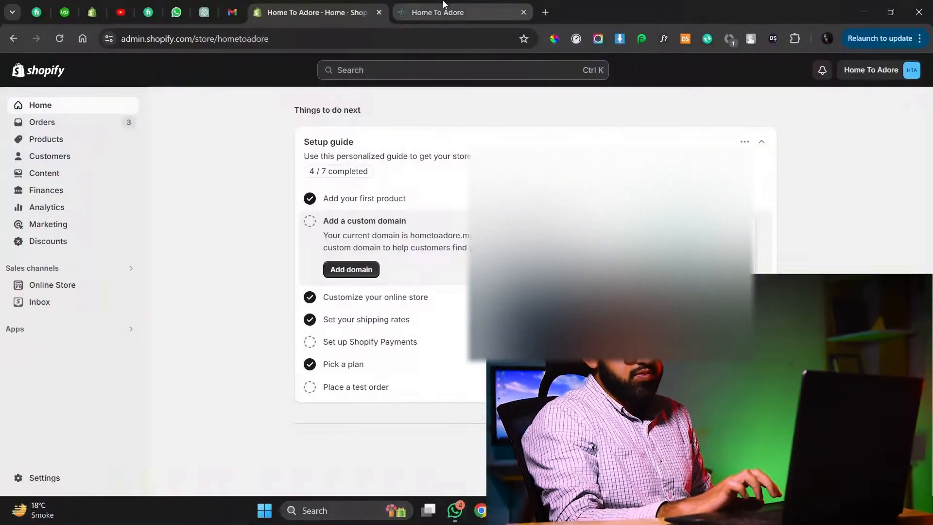
# - On the live storefront, go to the Portable Air Conditioner product page from the best sellers
pyautogui.click(438, 12)
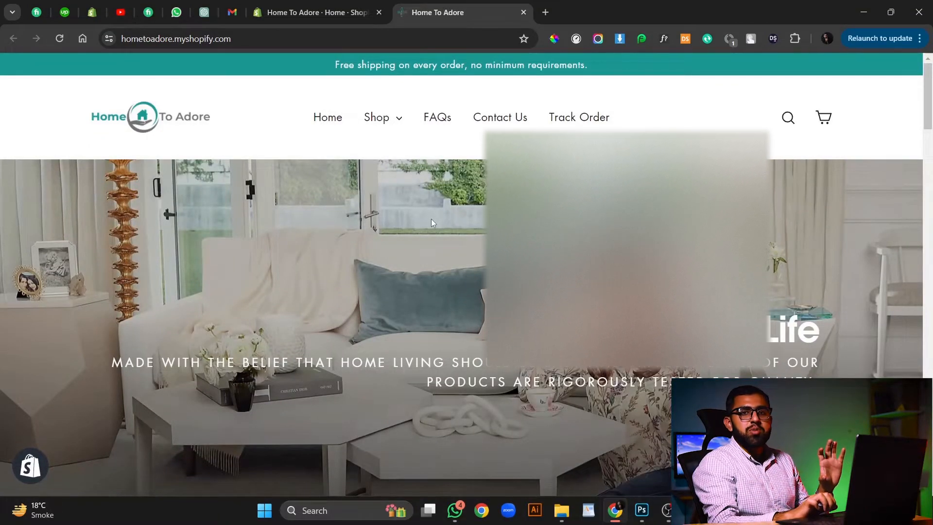
pyautogui.scroll(-3)
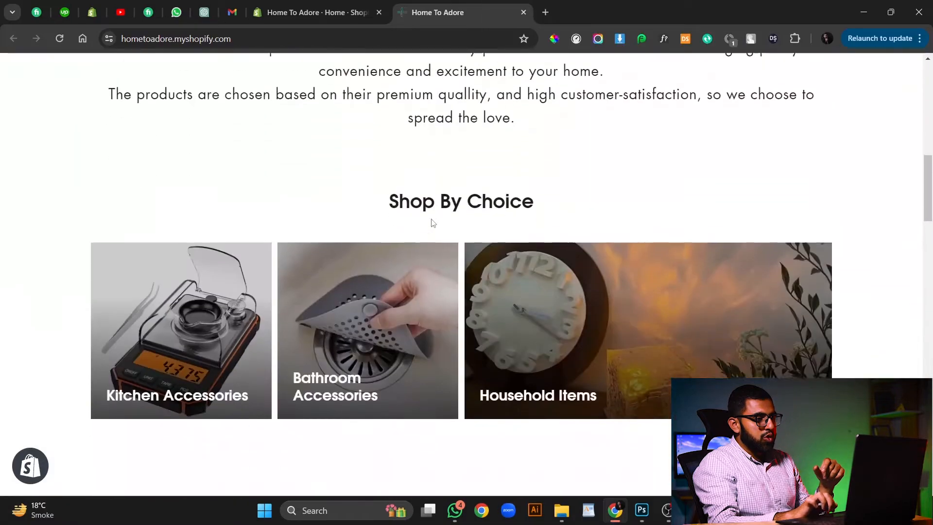
pyautogui.scroll(-3)
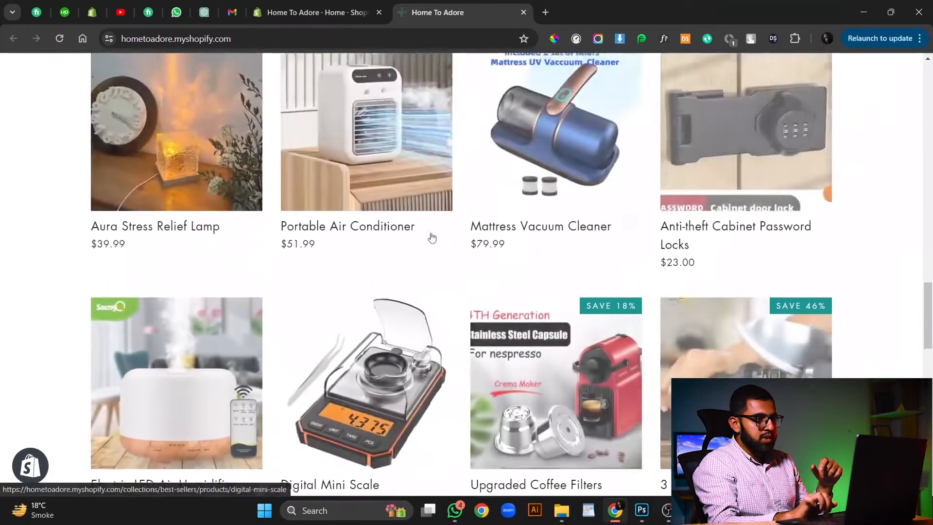
pyautogui.click(542, 131)
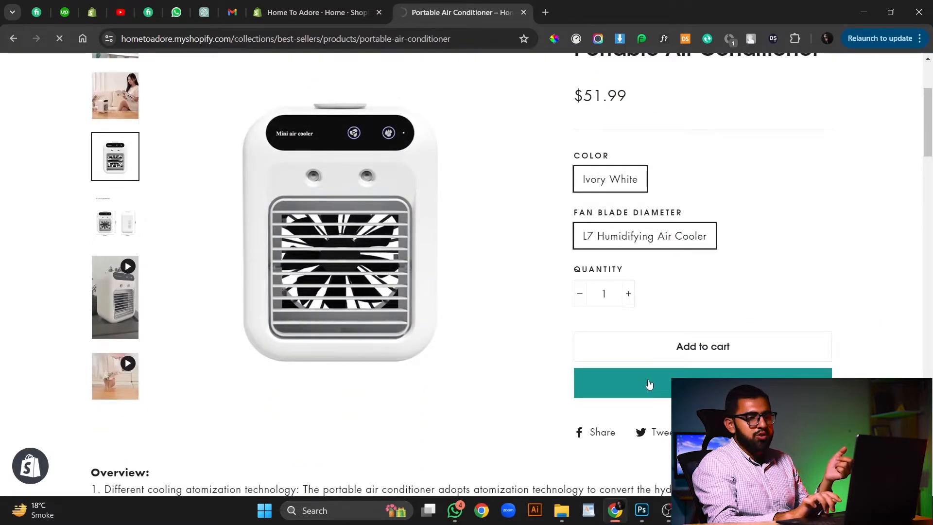
# - Start Buy it now checkout and fill in contact, Milwaukee delivery address, card number, expiry and security code
pyautogui.click(649, 383)
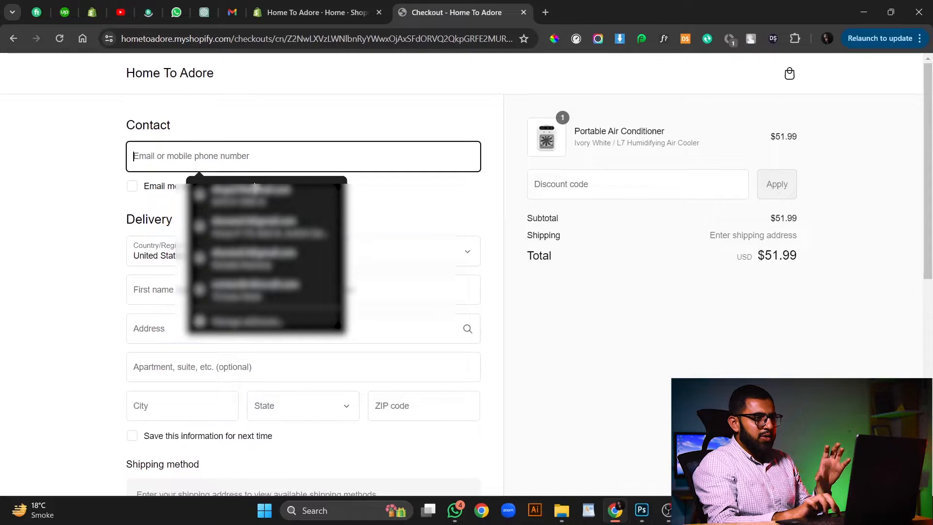
pyautogui.click(255, 188)
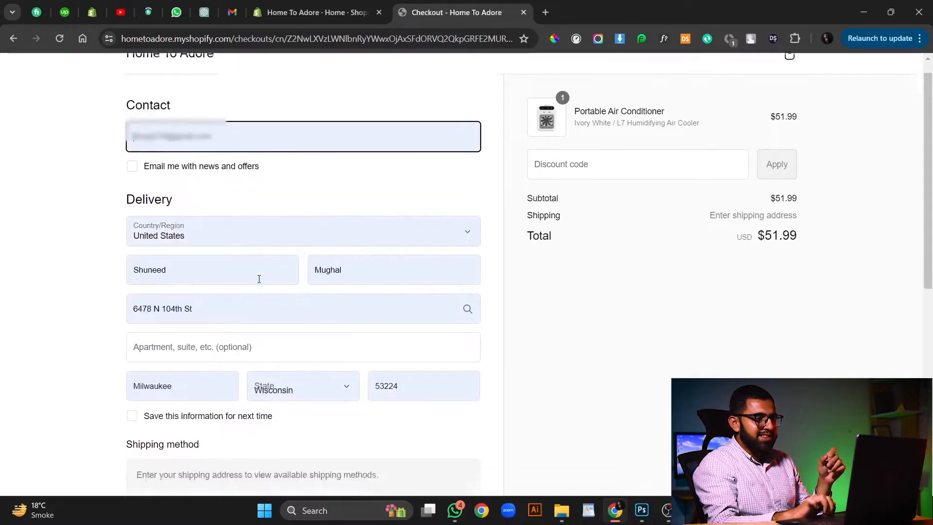
pyautogui.scroll(-3)
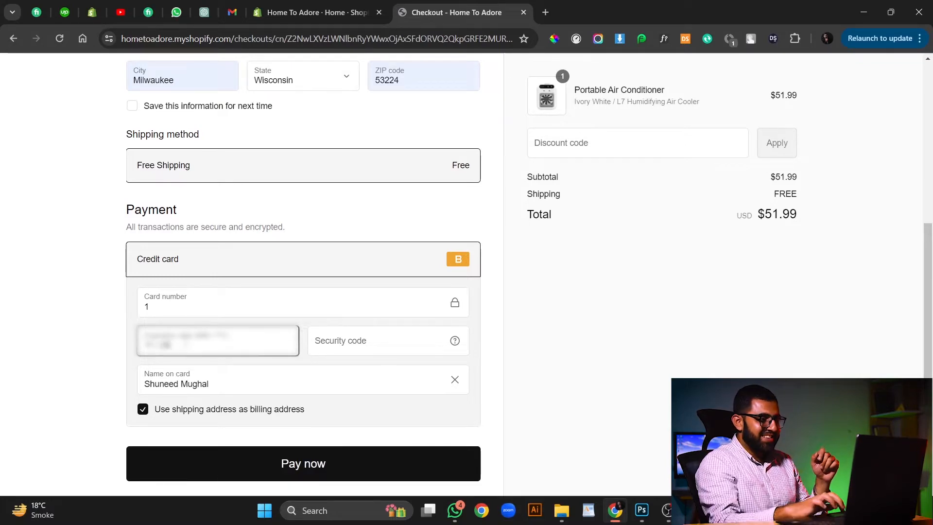
pyautogui.click(388, 340)
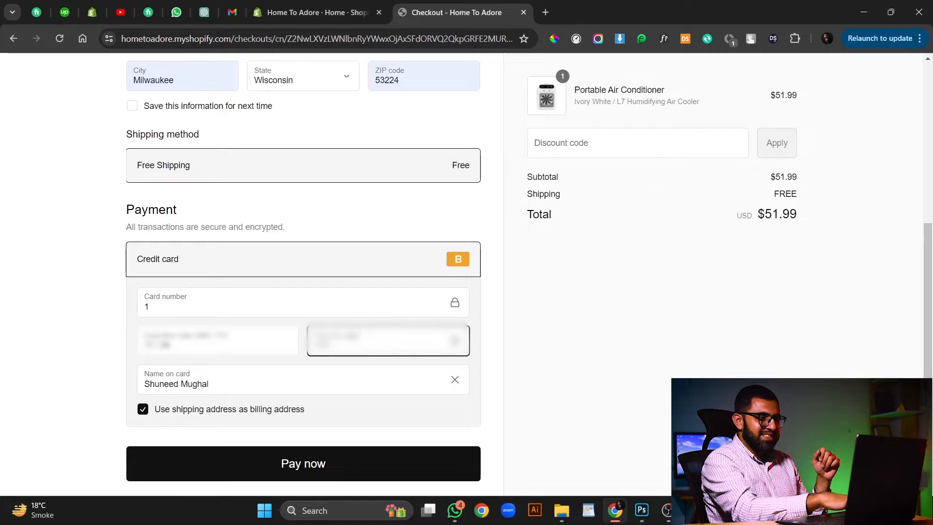
pyautogui.click(303, 464)
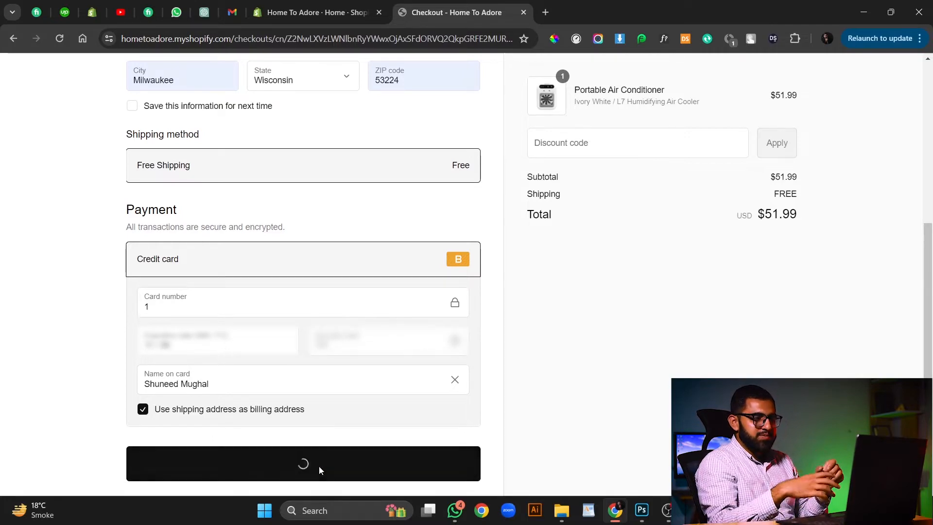
# - Pay now to confirm order #1005 at $51.99, review the thank-you page, and return to the admin orders list
pyautogui.click(303, 462)
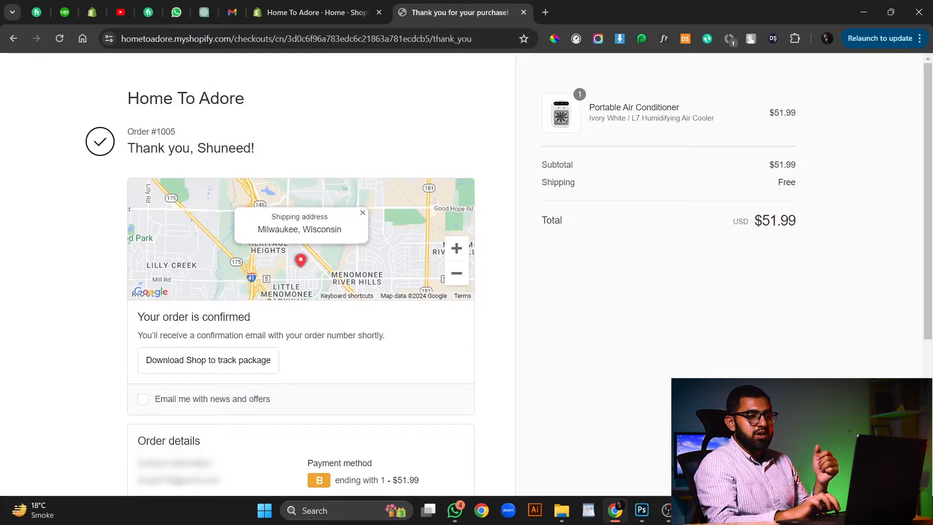
pyautogui.scroll(-3)
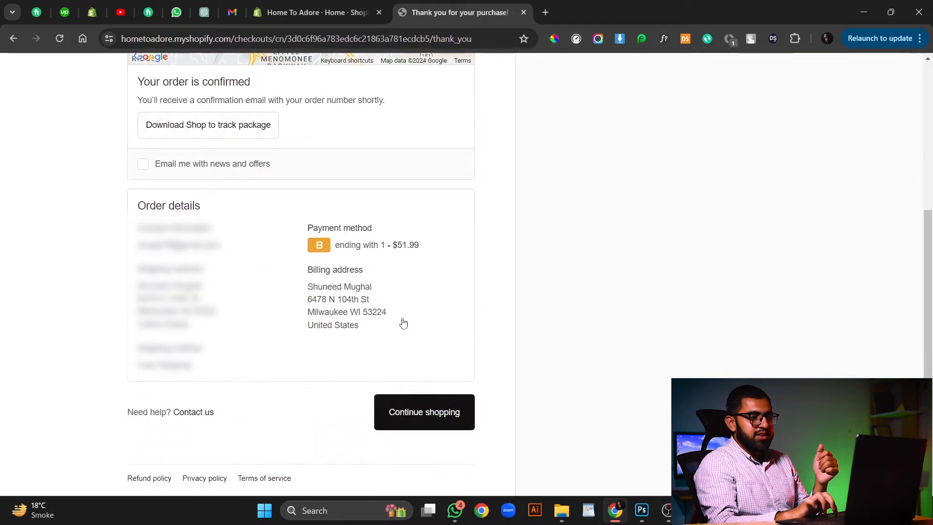
pyautogui.scroll(3)
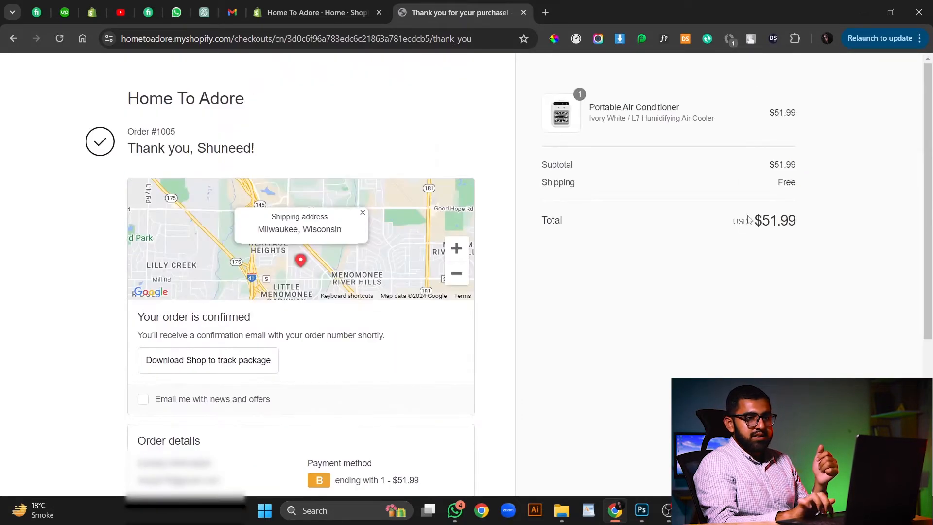
pyautogui.click(315, 12)
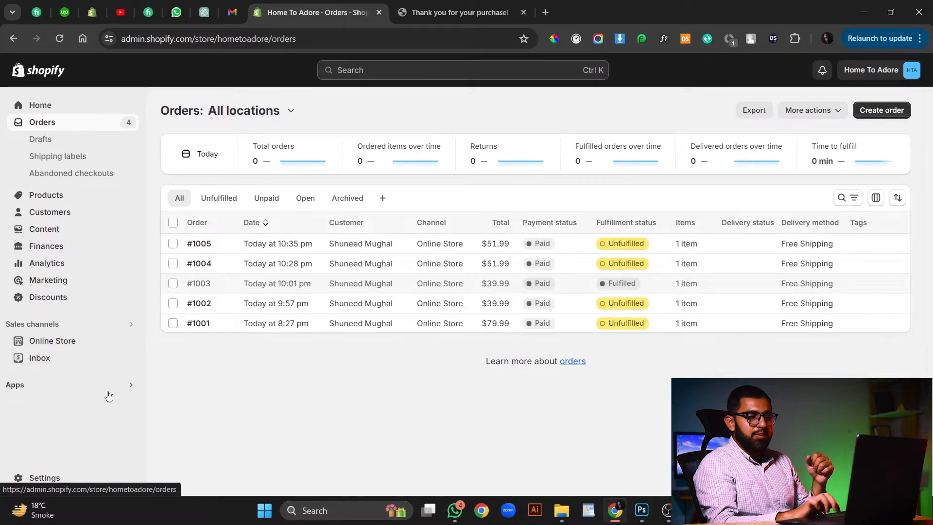
# - Launch the CJdropshipping: Much Faster app from the Shopify admin's installed apps
pyautogui.click(14, 384)
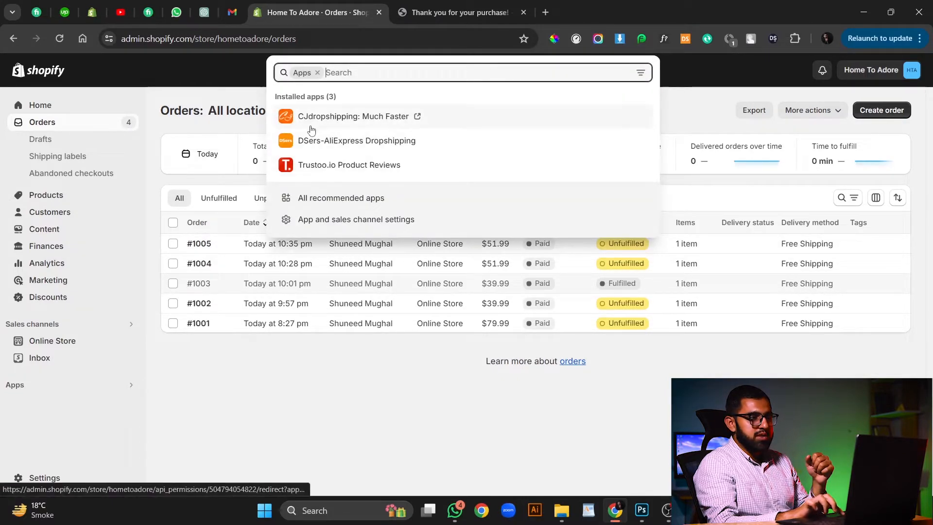
pyautogui.click(354, 117)
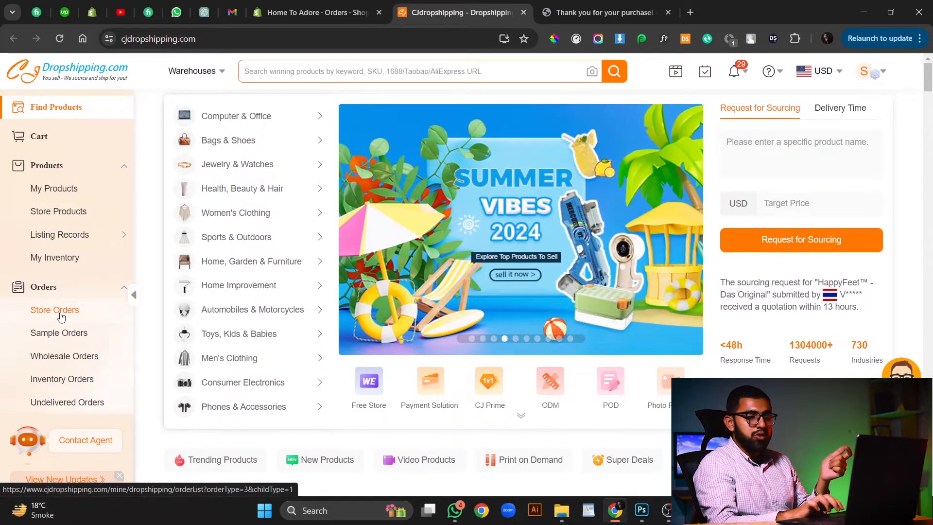
# - Show the Store Orders list in CJdropshipping where imported order #1005 appears at $28.28
pyautogui.click(54, 310)
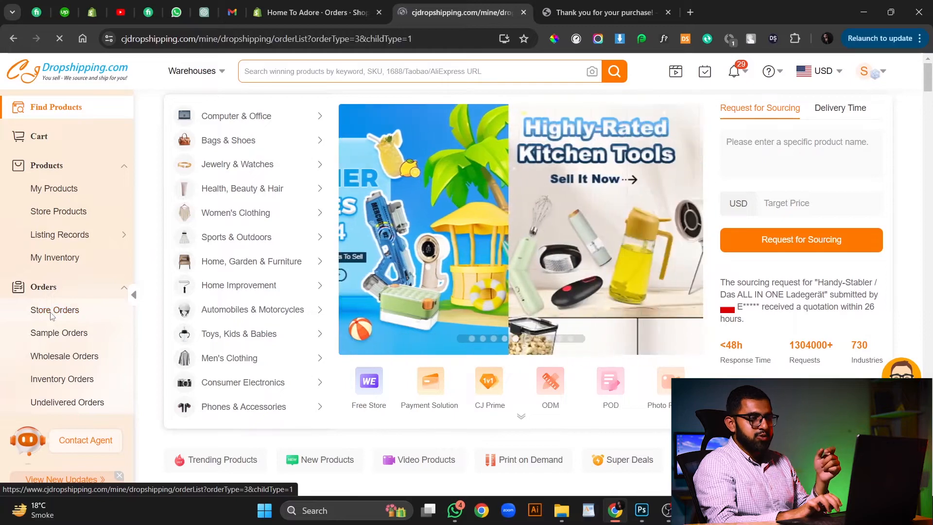
pyautogui.click(54, 310)
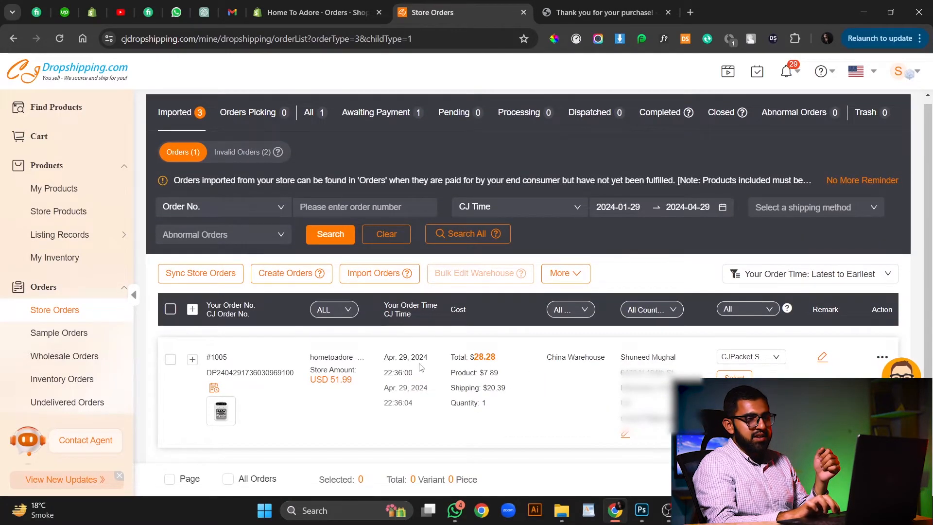
pyautogui.moveTo(336, 358)
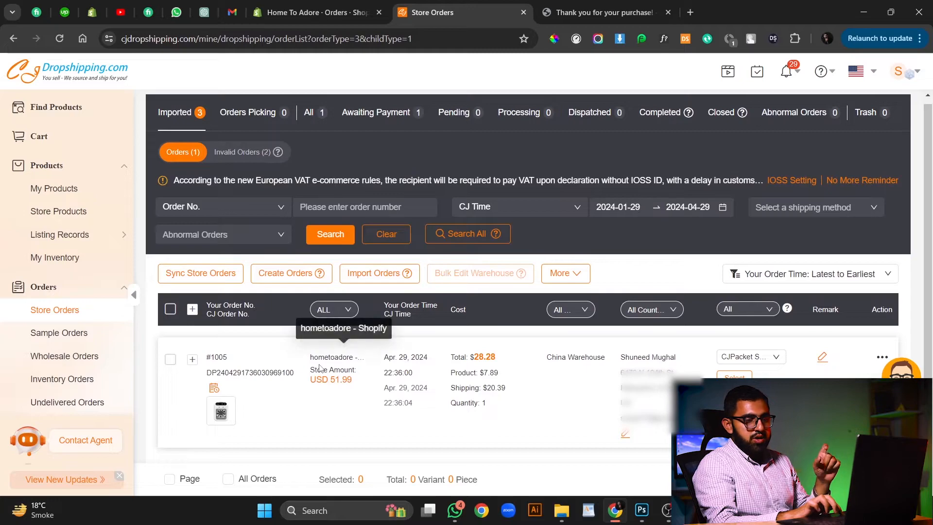
pyautogui.moveTo(330, 380)
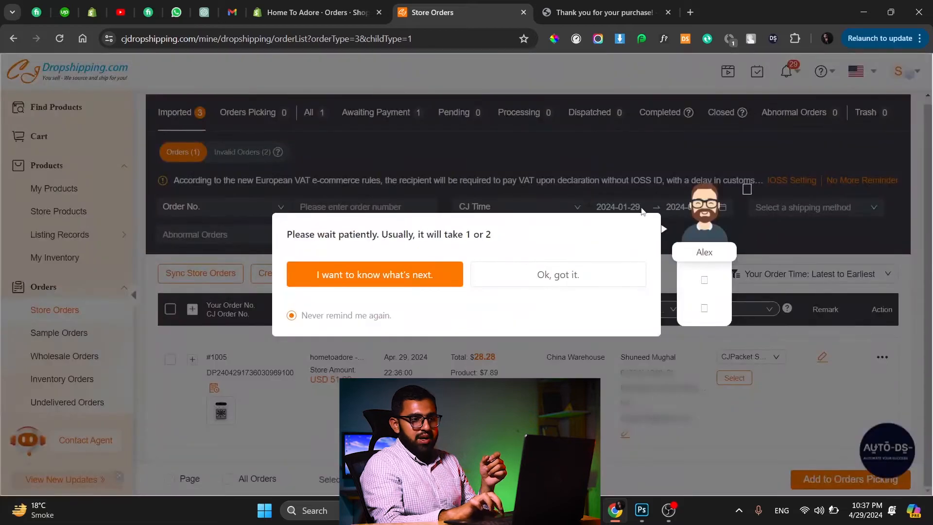
pyautogui.click(558, 274)
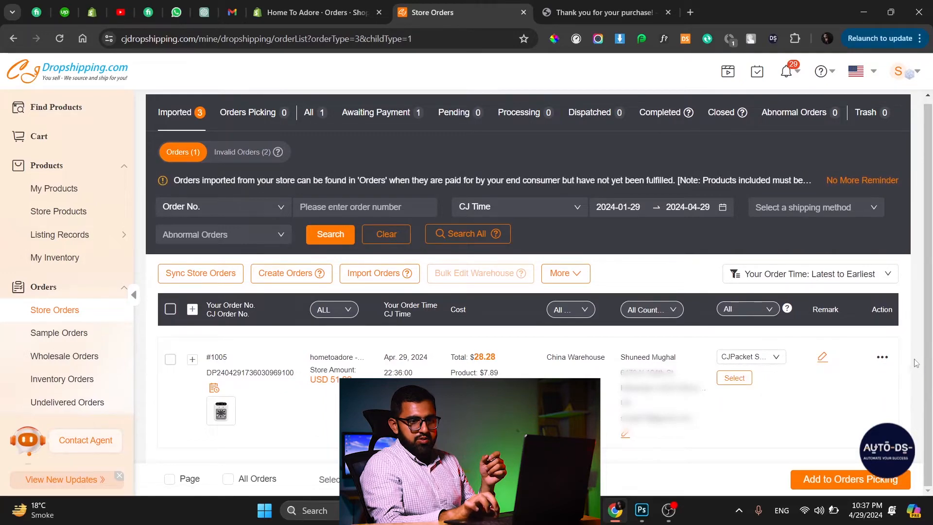
# - Choose CJPacket Sensitive at $20.39 as the shipping method for order #1005
pyautogui.click(883, 357)
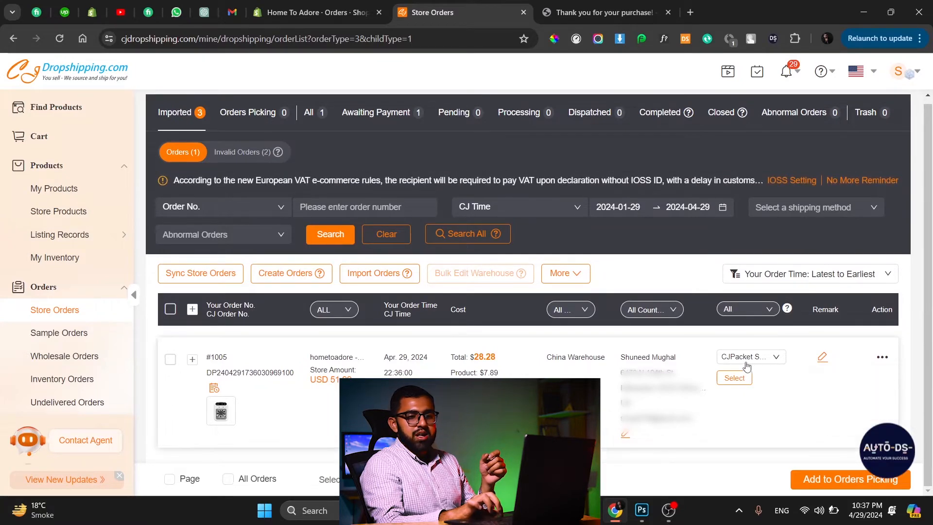
pyautogui.click(751, 356)
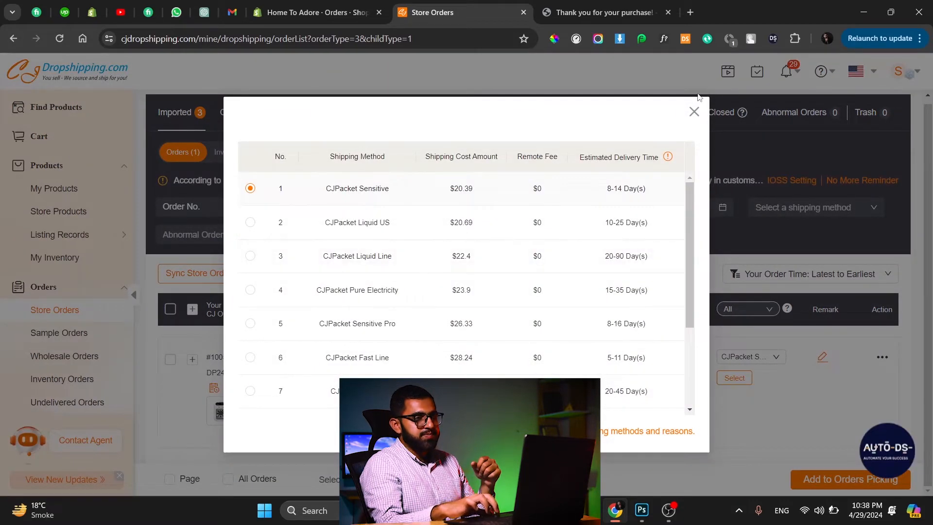
pyautogui.click(694, 110)
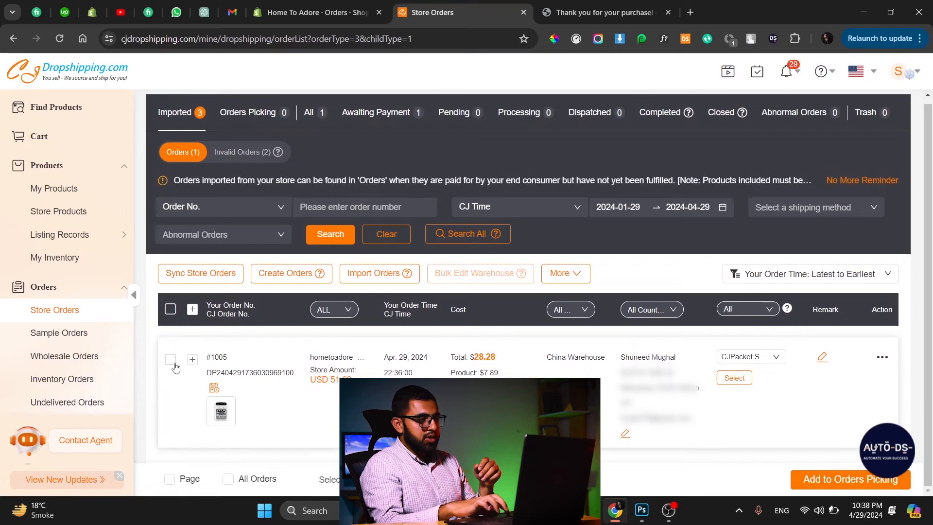
# - Select order #1005, add it to Orders Picking, and view it in the Orders Picking list
pyautogui.click(170, 359)
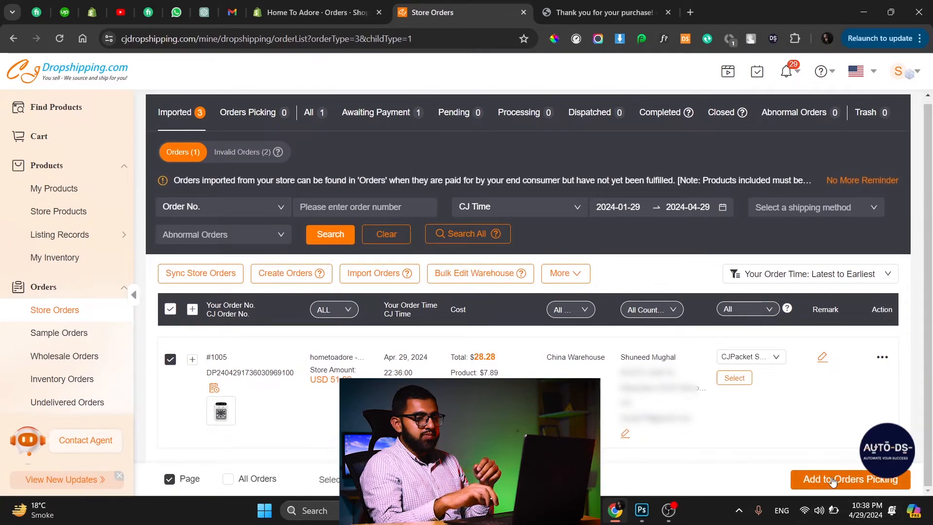
pyautogui.click(849, 479)
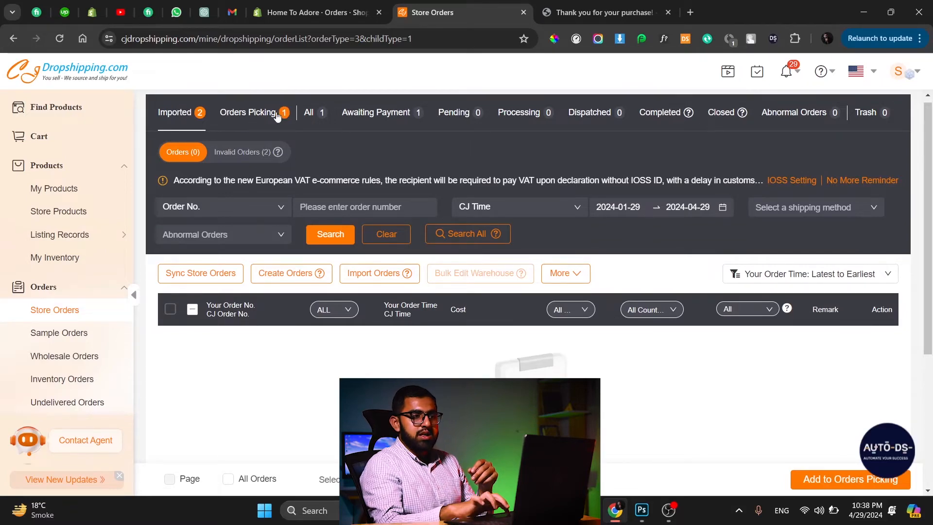
pyautogui.click(248, 113)
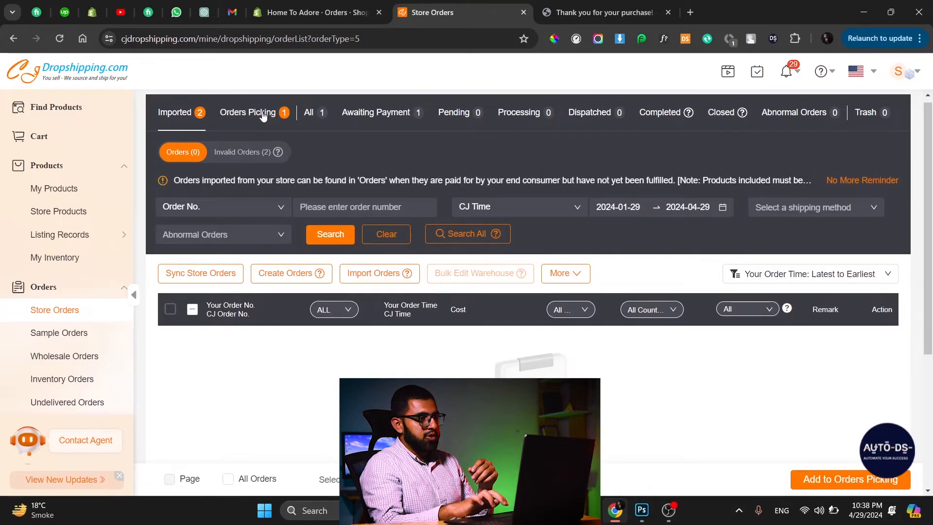
pyautogui.click(247, 113)
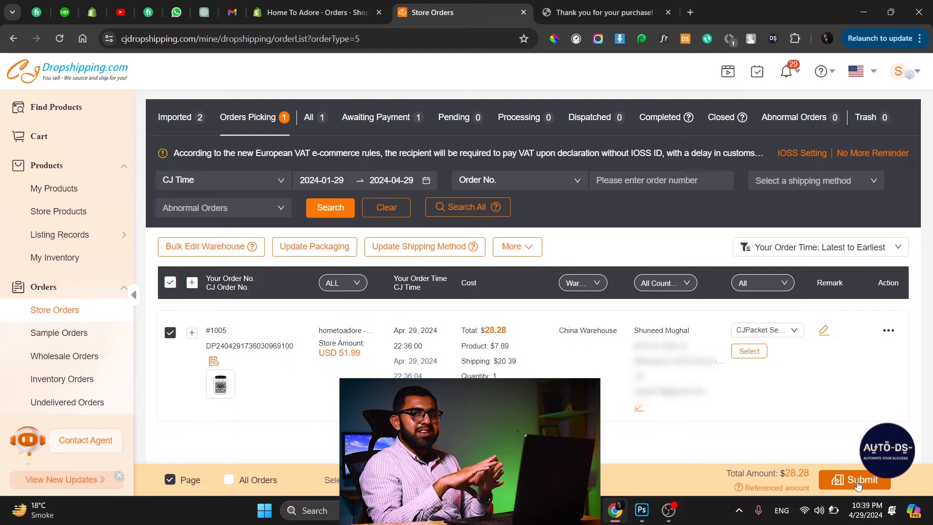
pyautogui.moveTo(377, 111)
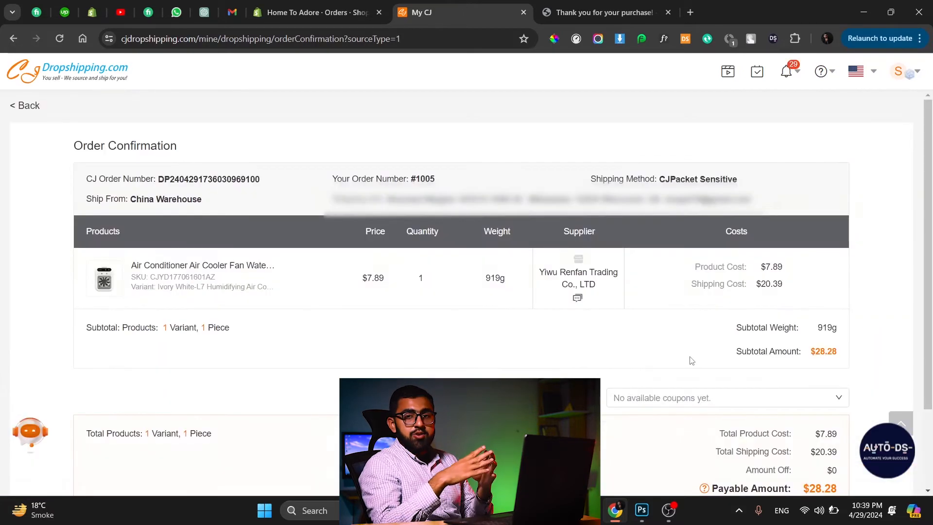
# - Review the order confirmation totals and submit order #1005 with $28.28 payable
pyautogui.scroll(-3)
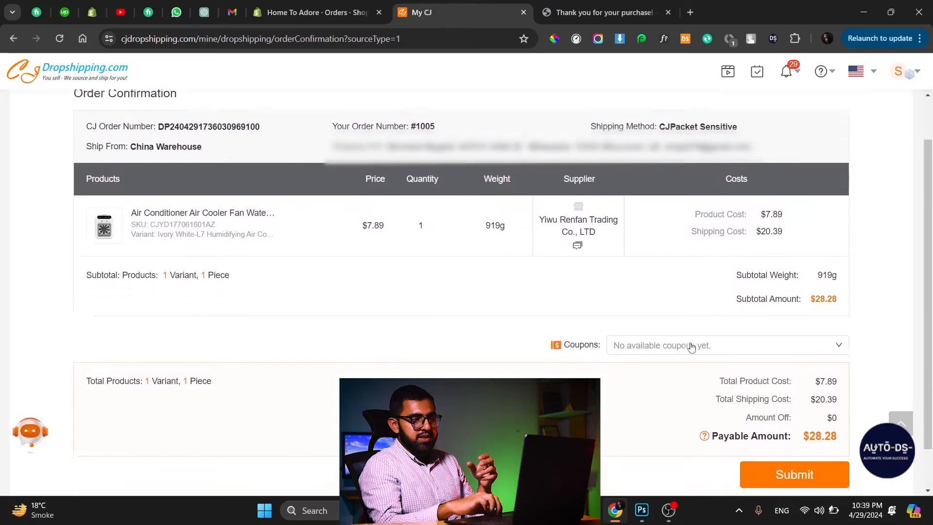
pyautogui.scroll(-3)
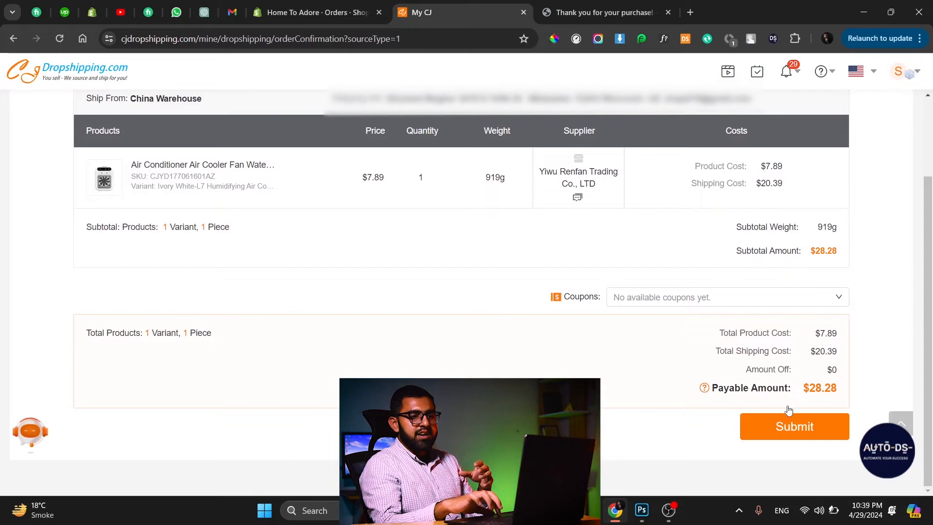
pyautogui.click(793, 427)
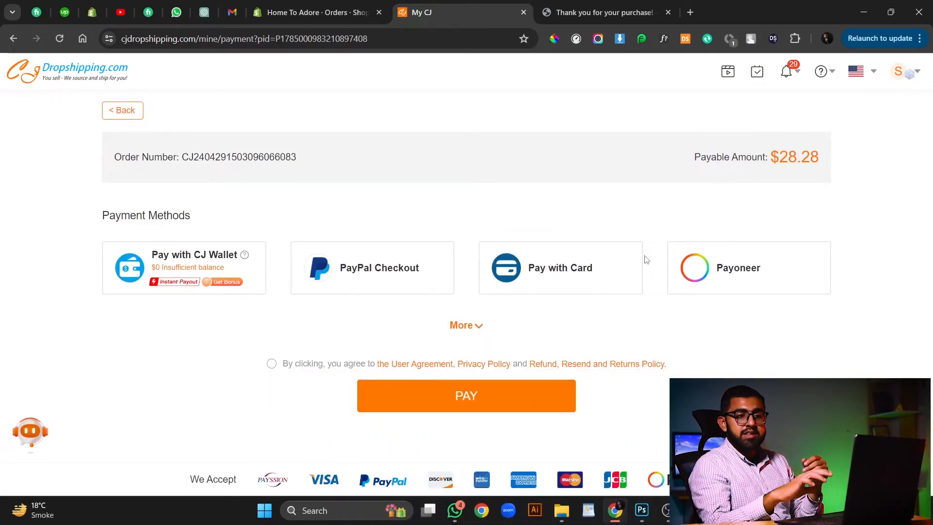
# - Select Pay with Card and accept the user agreement for the $28.28 order, then leave without paying
pyautogui.click(560, 268)
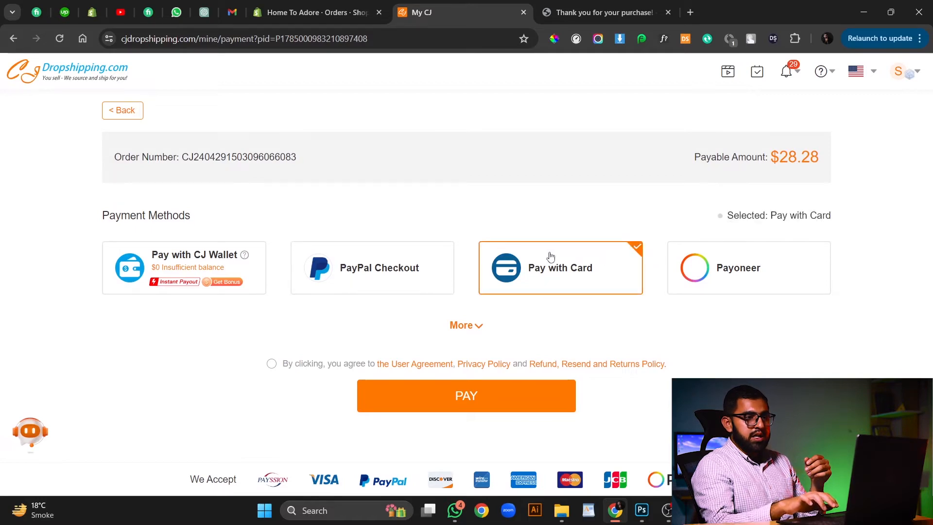
pyautogui.click(272, 363)
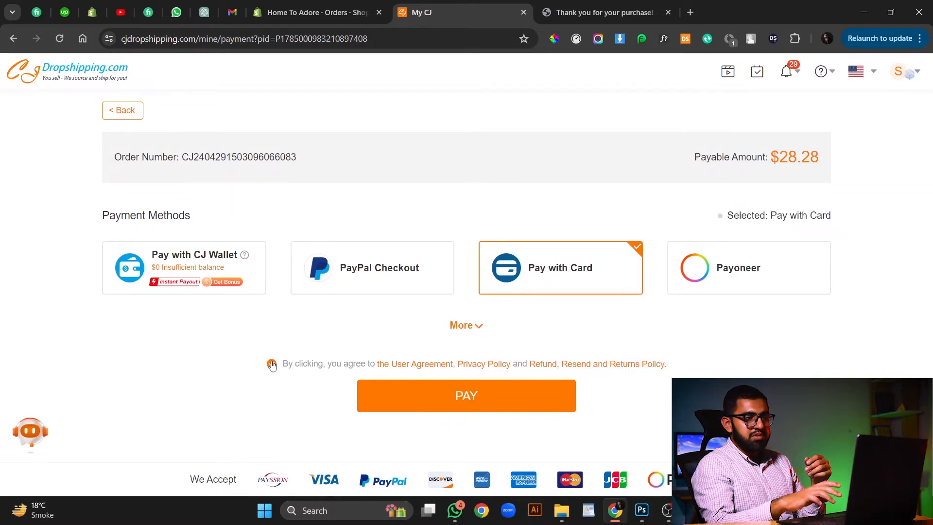
pyautogui.click(273, 364)
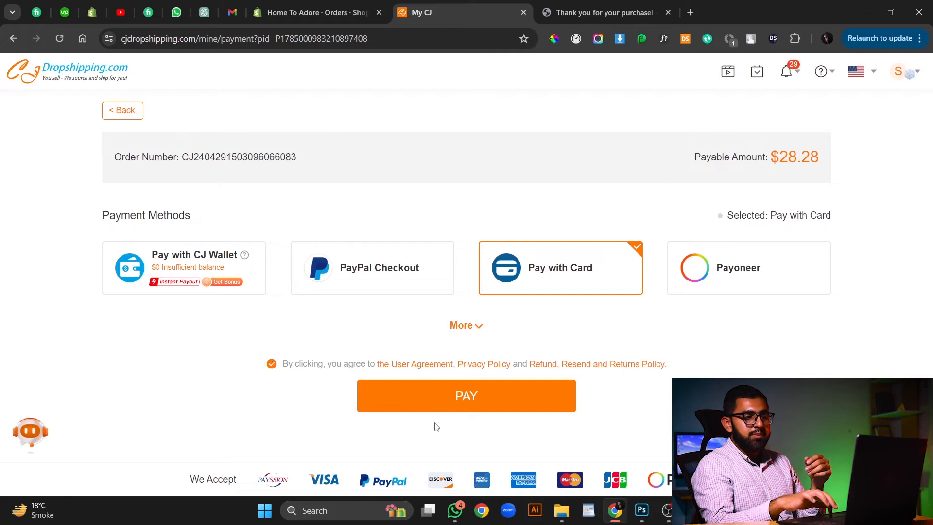
pyautogui.moveTo(495, 418)
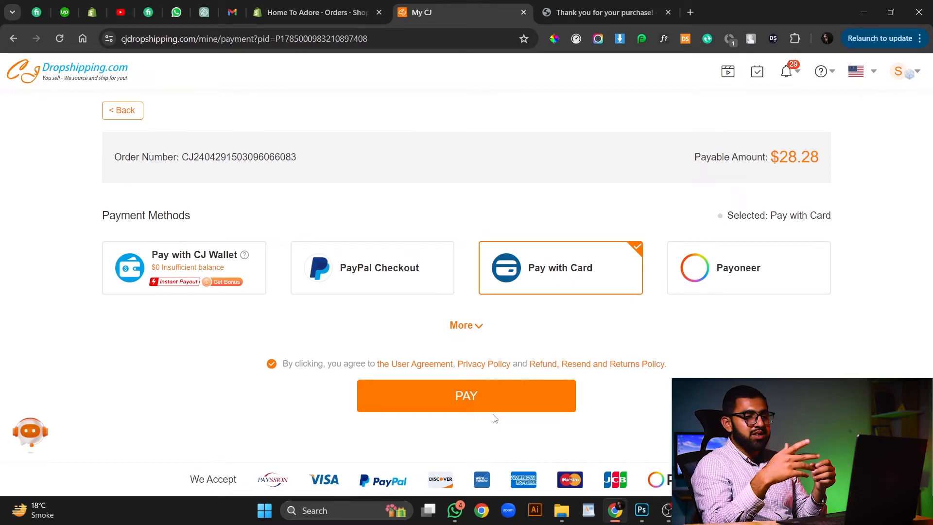
pyautogui.moveTo(400, 387)
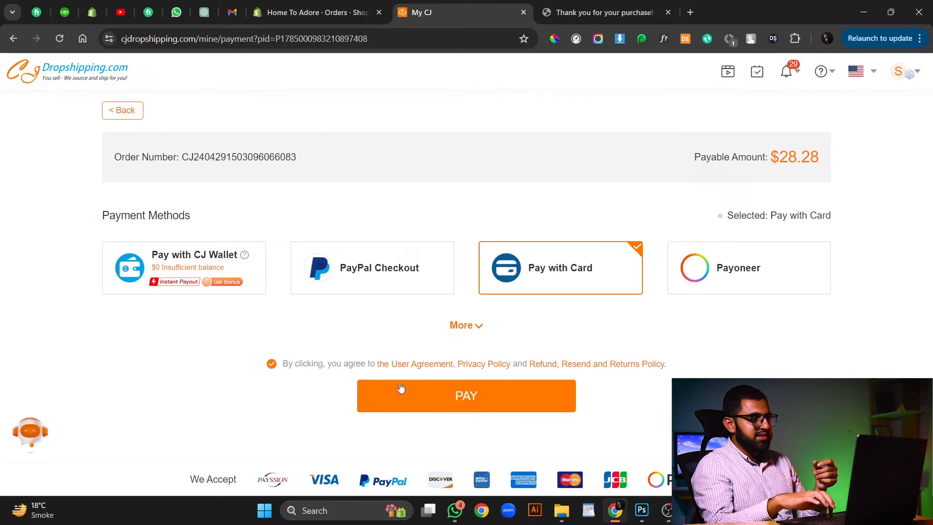
pyautogui.click(123, 110)
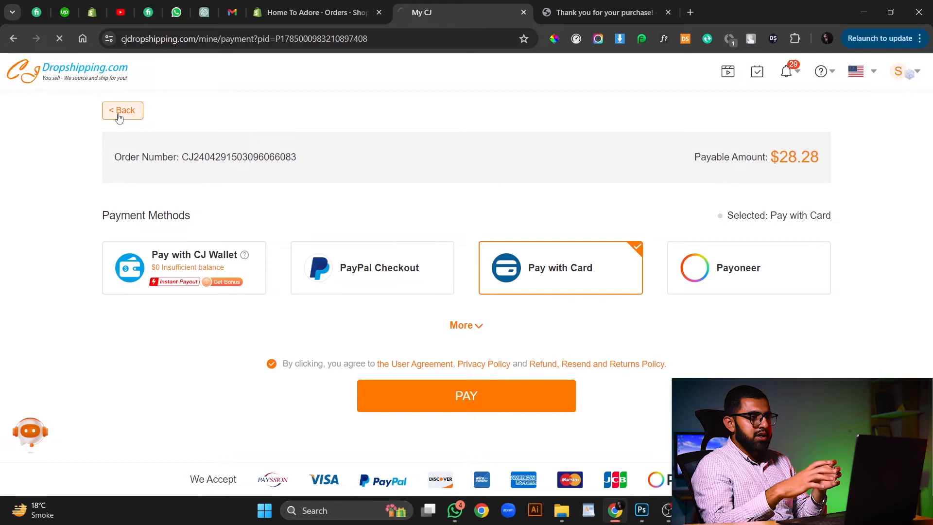
# - Back in Store Orders, check the Pending, Processing and Completed tabs, all showing empty
pyautogui.click(122, 110)
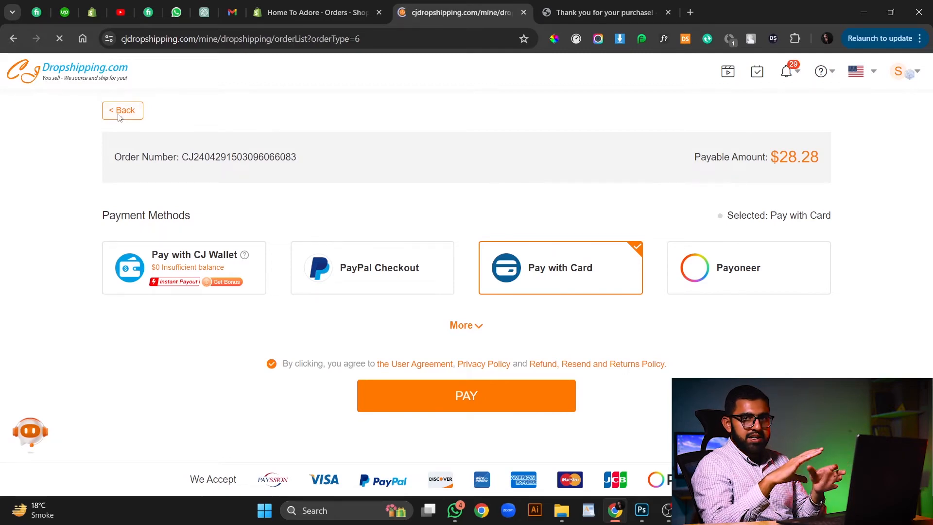
pyautogui.click(122, 110)
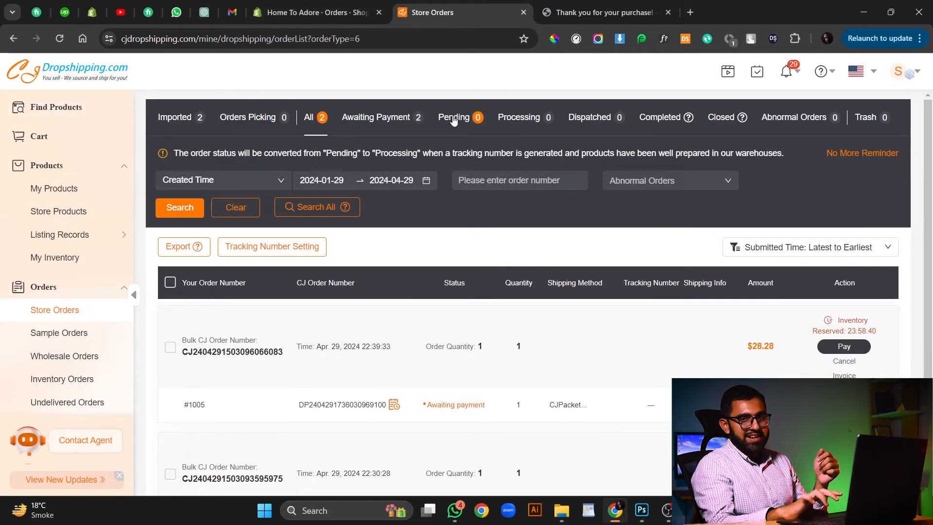
pyautogui.click(452, 117)
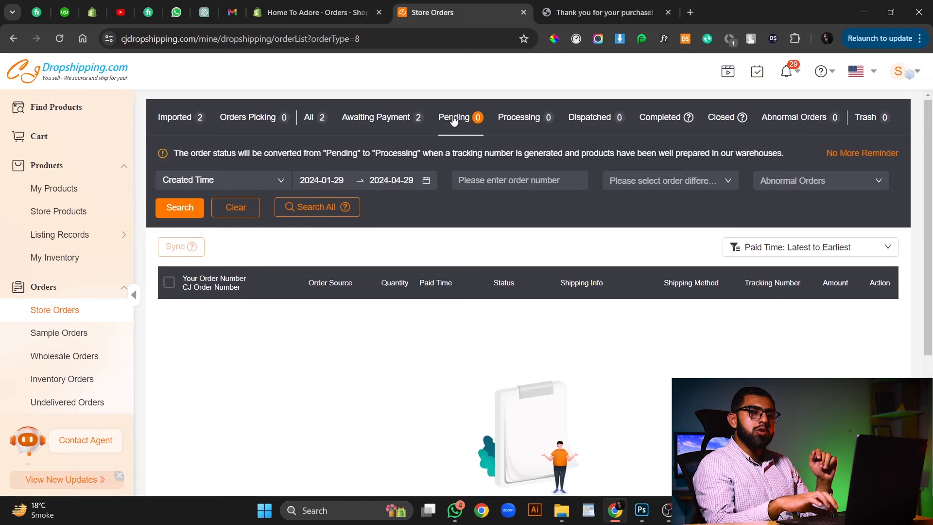
pyautogui.click(518, 117)
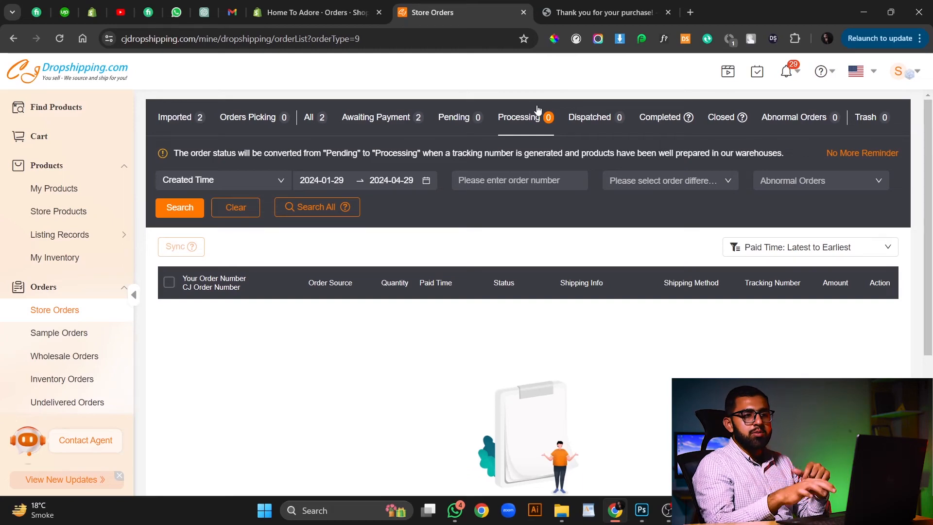
pyautogui.click(589, 117)
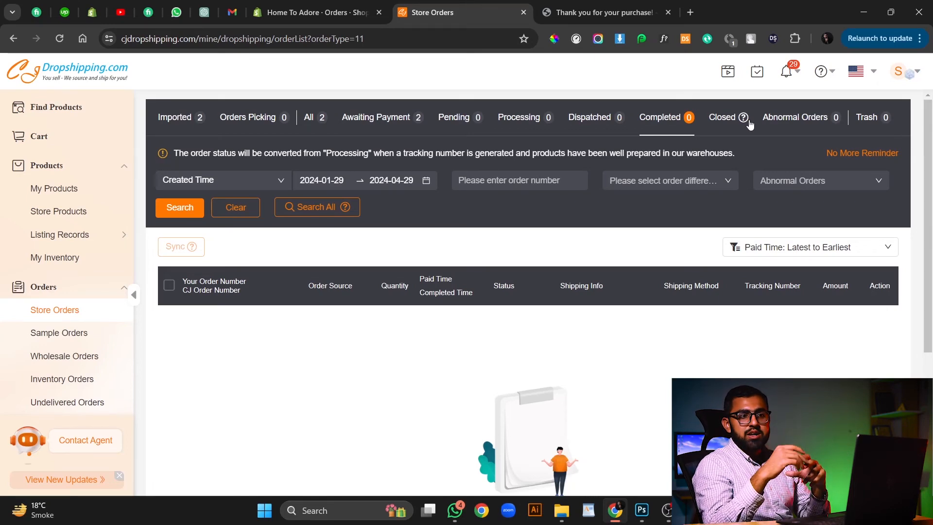
pyautogui.moveTo(794, 125)
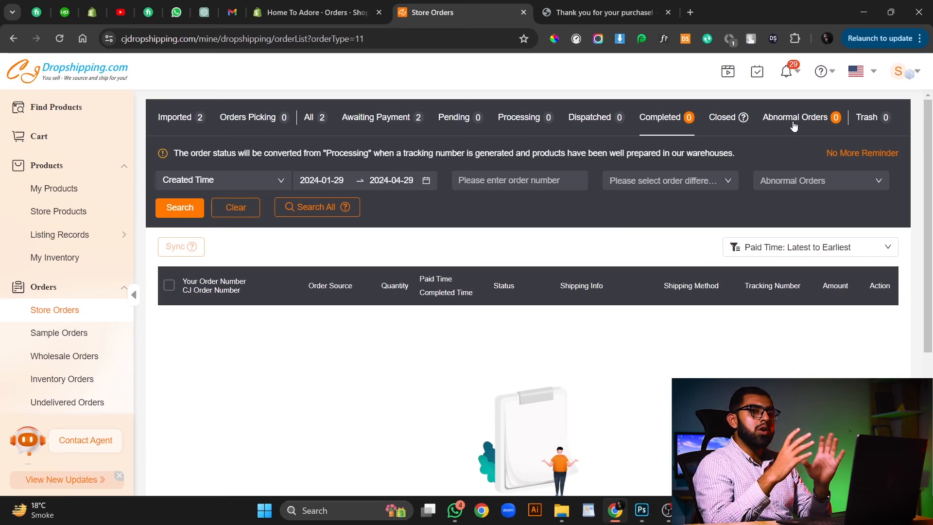
pyautogui.moveTo(812, 120)
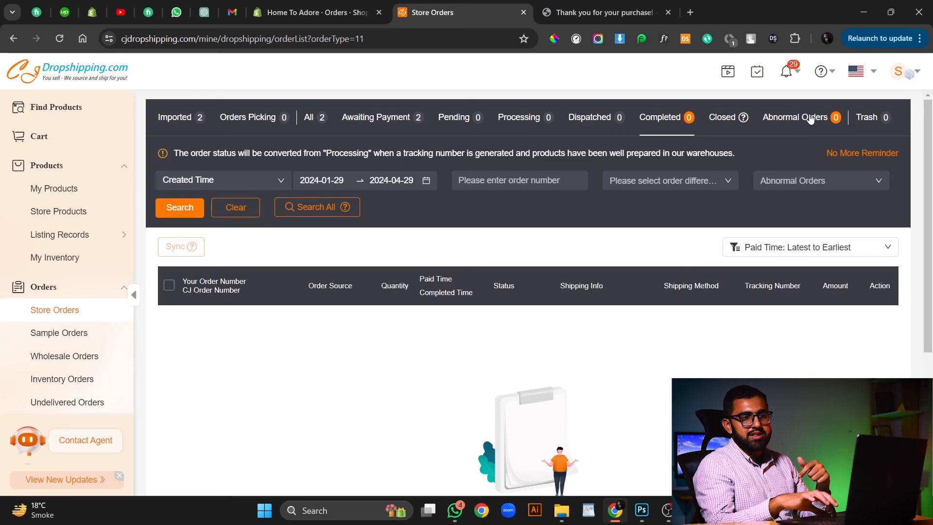
pyautogui.moveTo(898, 121)
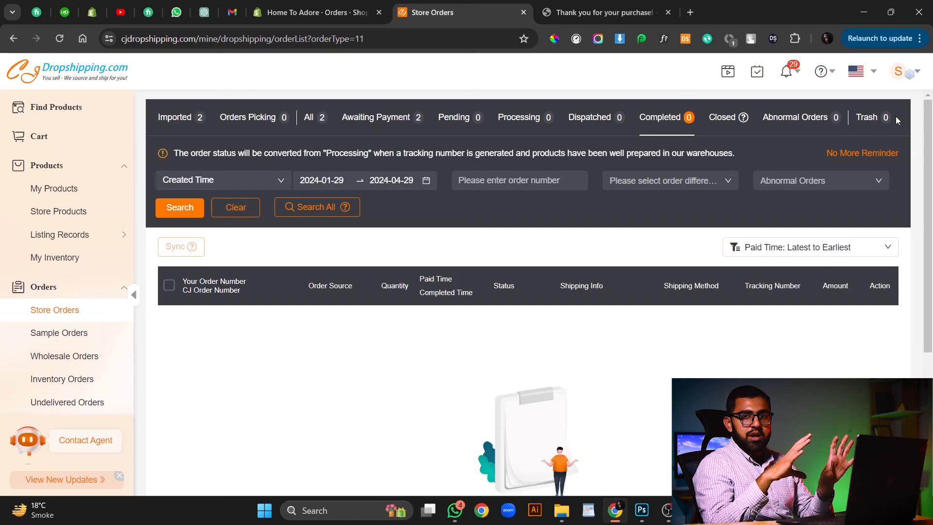